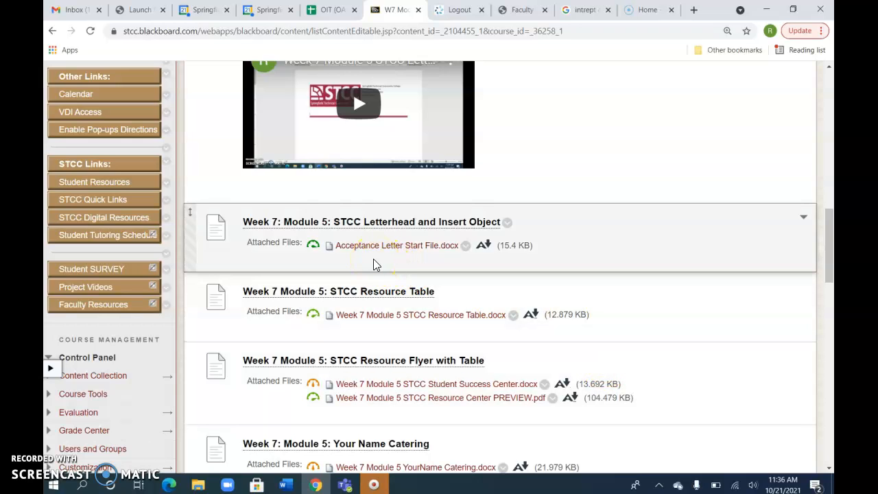
mouse_move(368, 233)
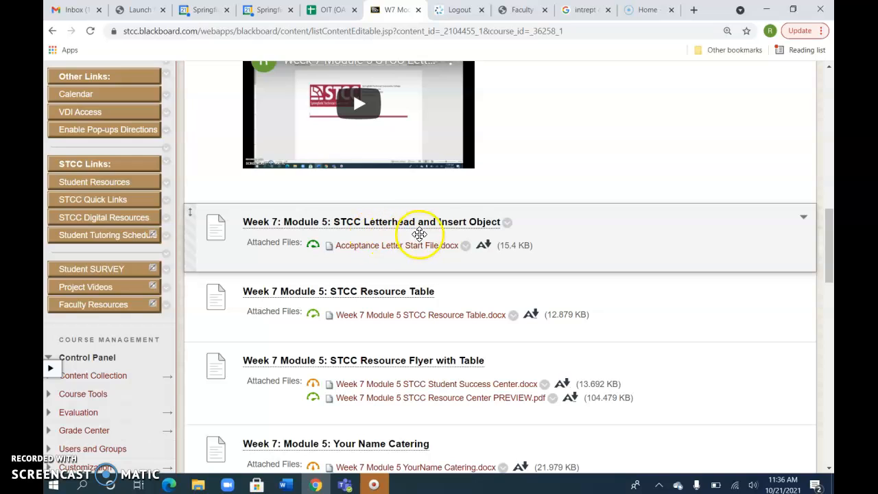
mouse_move(402, 261)
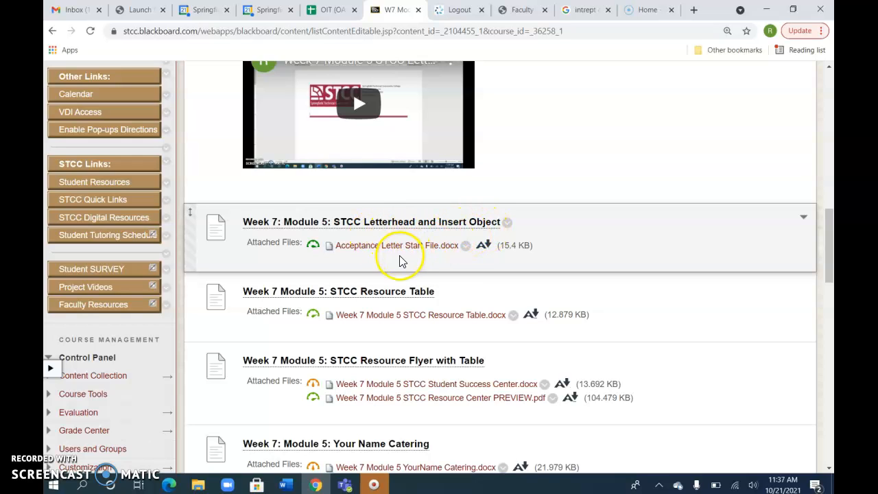
mouse_move(396, 245)
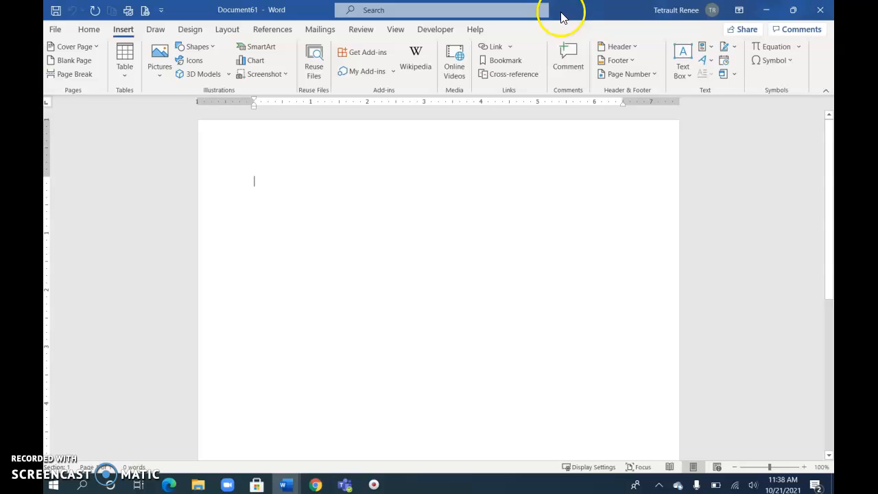
mouse_move(704, 47)
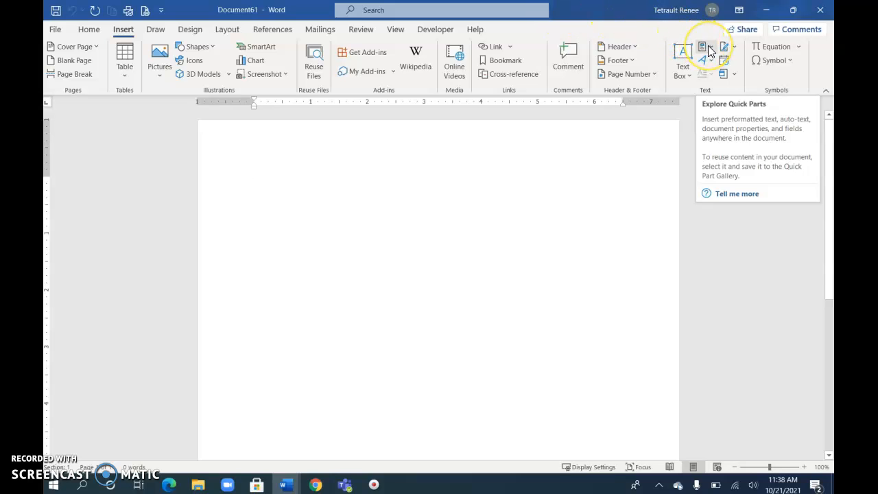
- Insert the Springfield Letterhead quick part at the top of the blank document
click(702, 47)
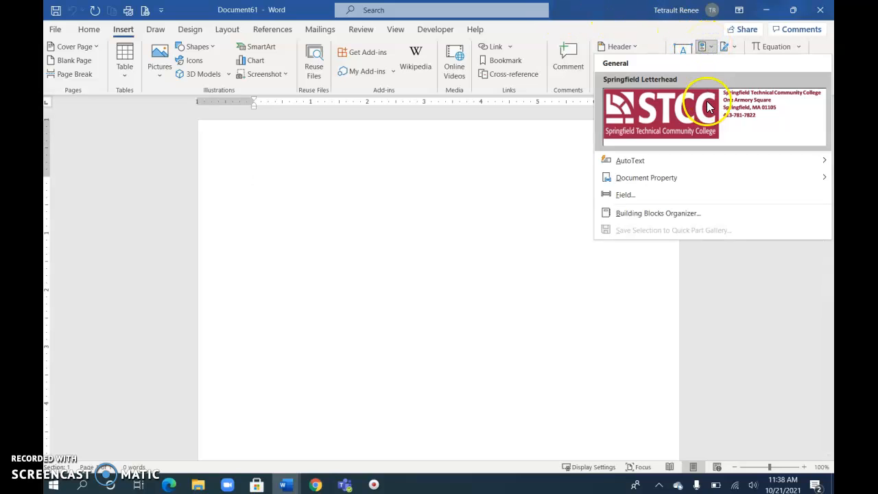
mouse_move(710, 113)
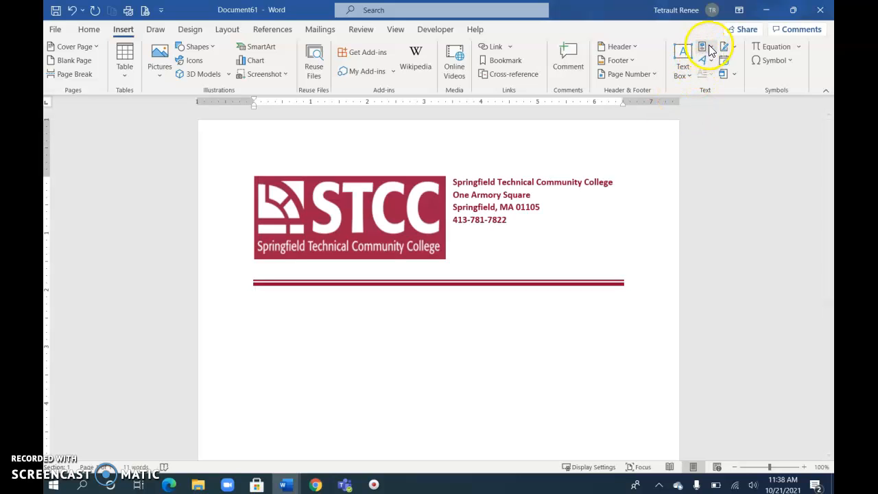
click(702, 46)
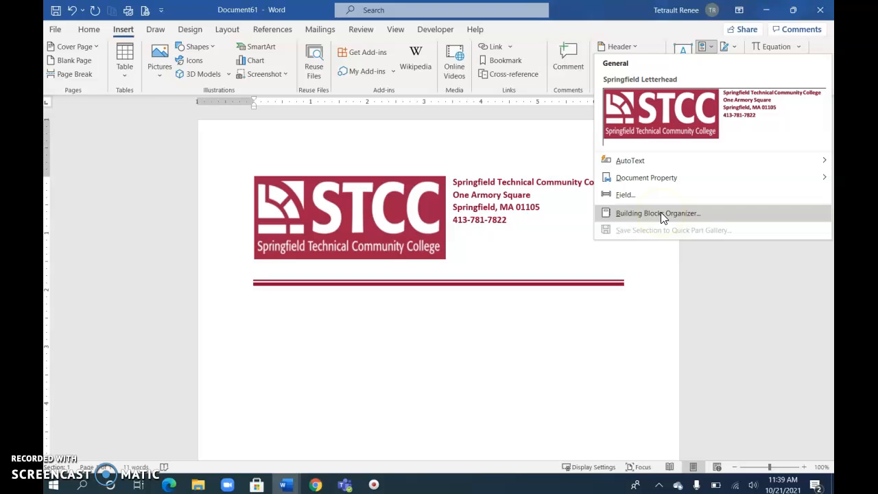
mouse_move(545, 361)
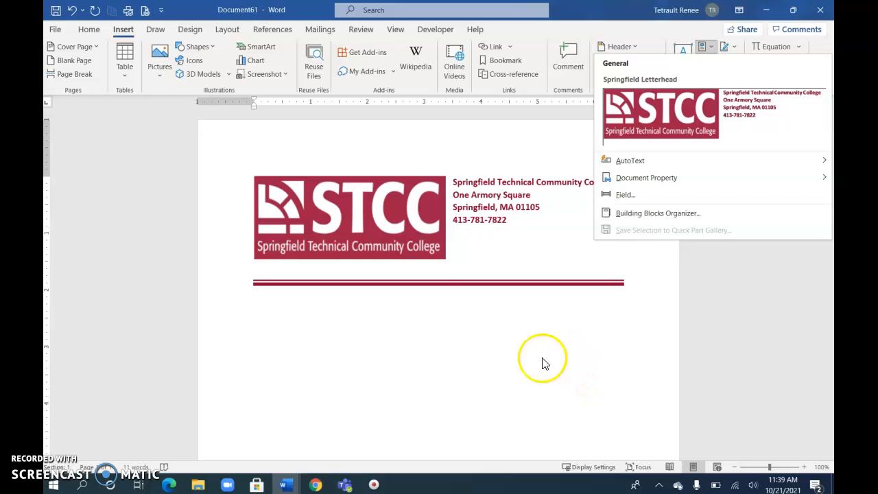
mouse_move(497, 324)
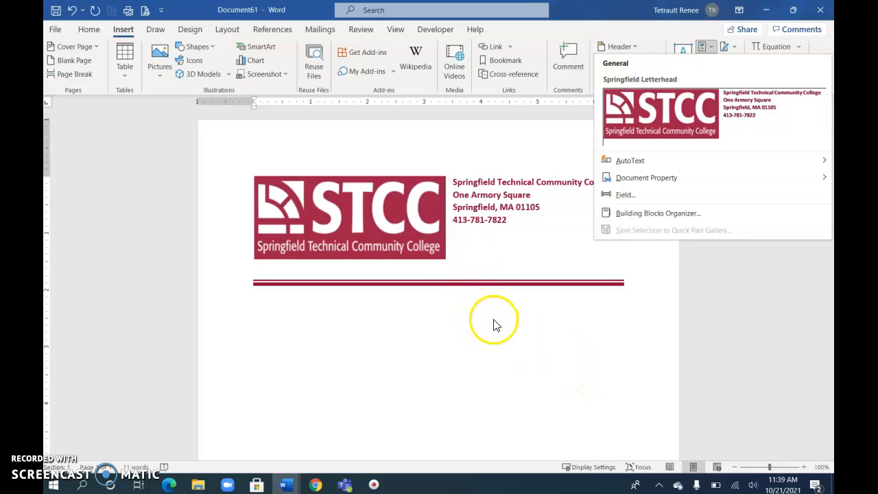
mouse_move(630, 160)
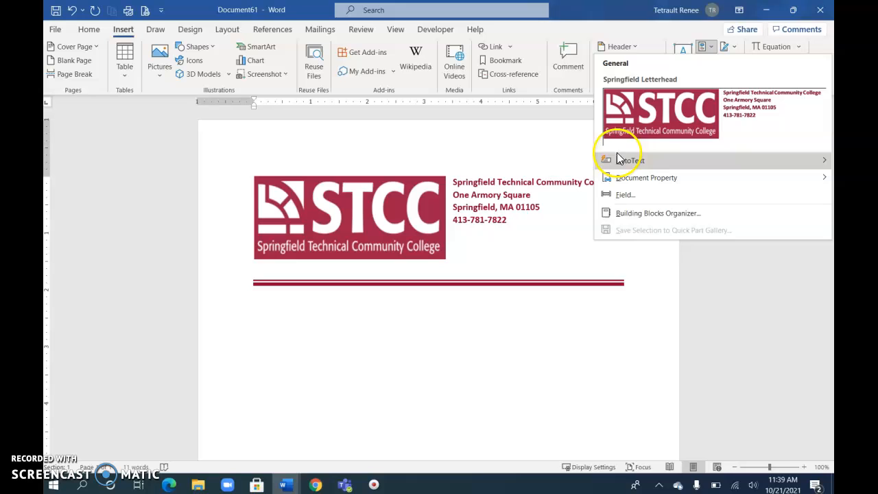
mouse_move(669, 113)
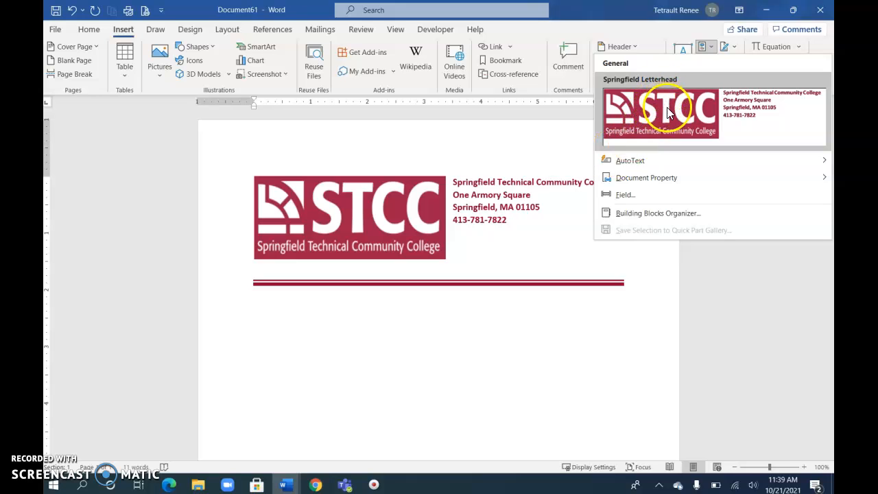
mouse_move(673, 195)
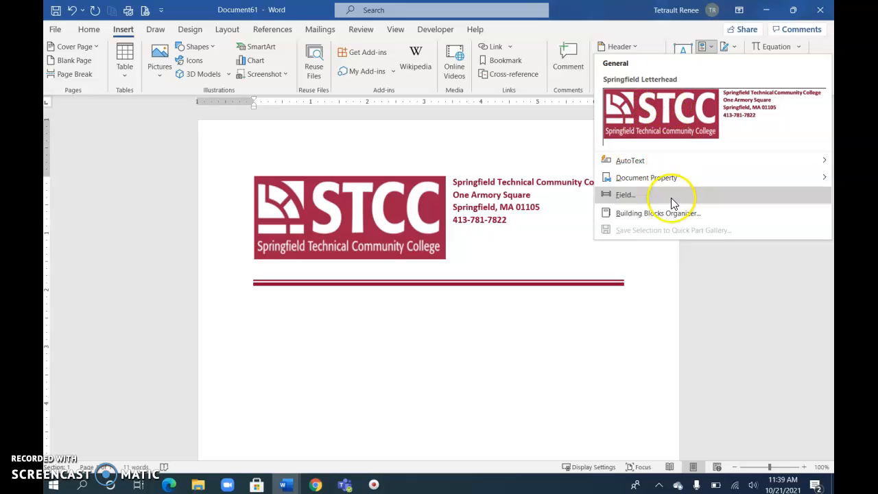
mouse_move(672, 214)
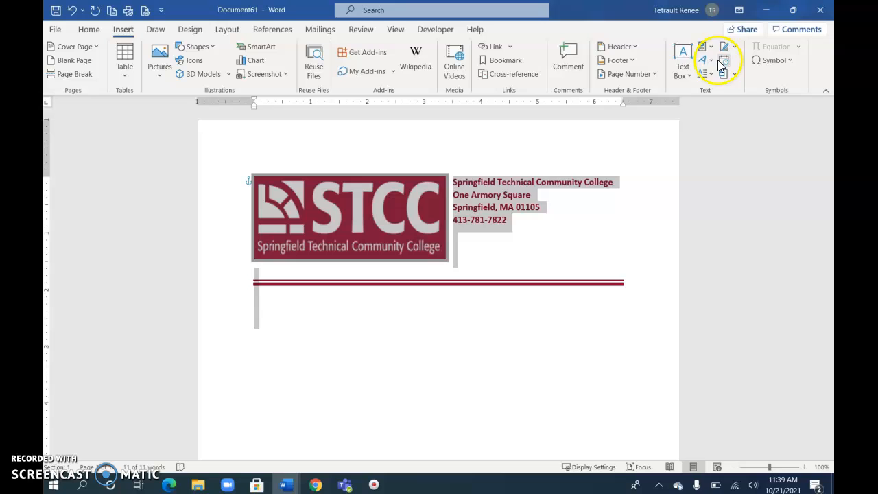
click(702, 47)
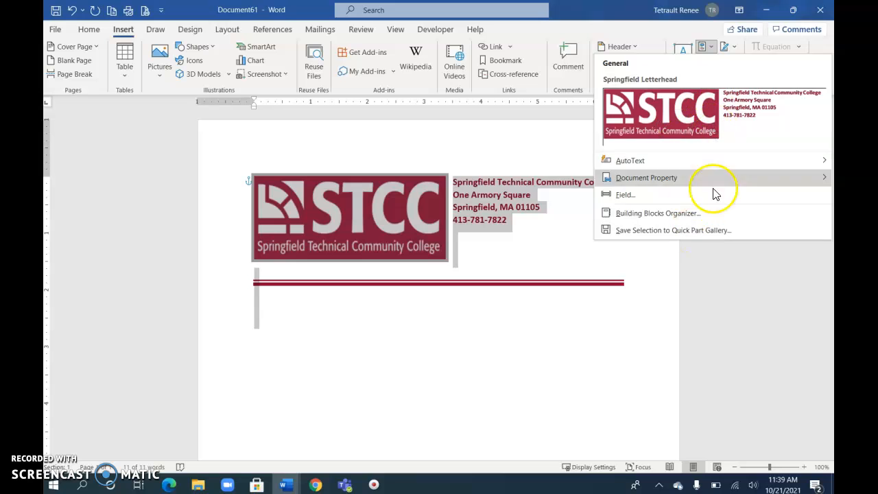
click(673, 230)
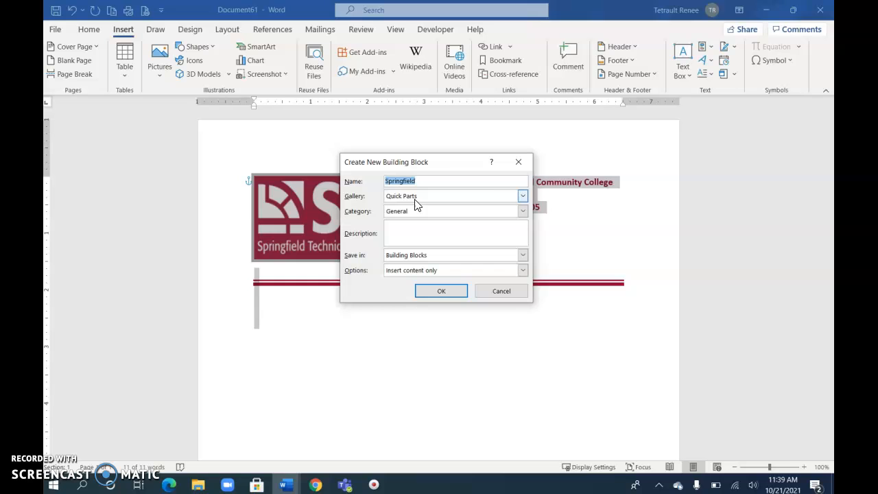
click(523, 196)
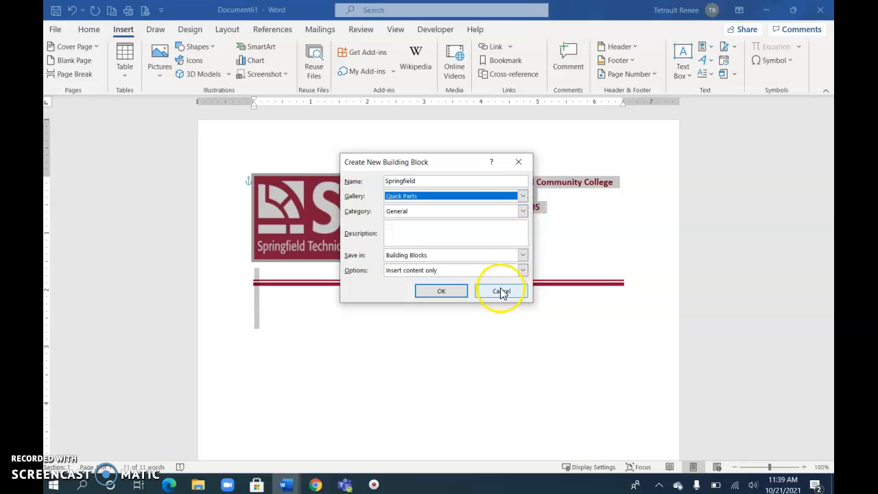
click(501, 291)
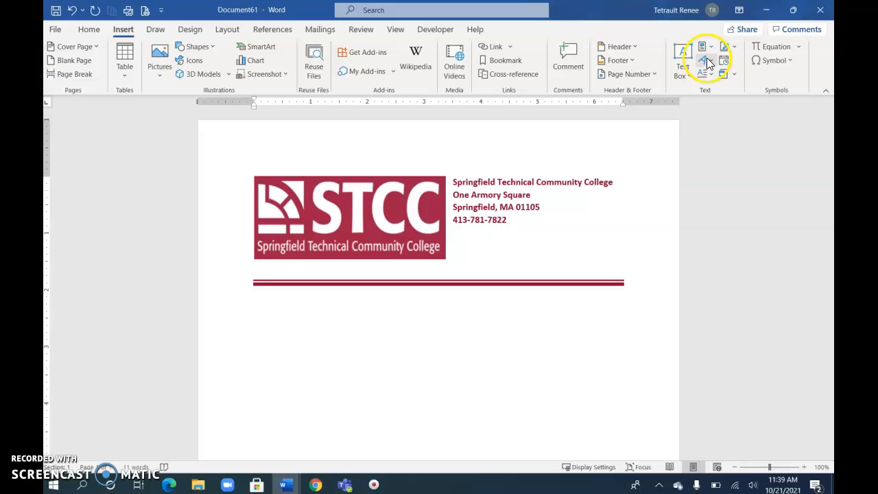
- Preview the Springfield Letterhead entry in the Building Blocks Organizer, then close the organizer
click(706, 60)
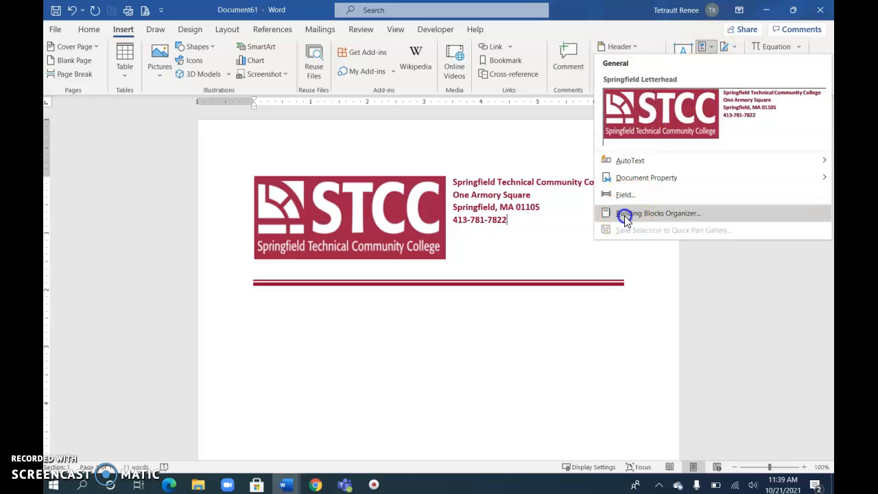
click(658, 213)
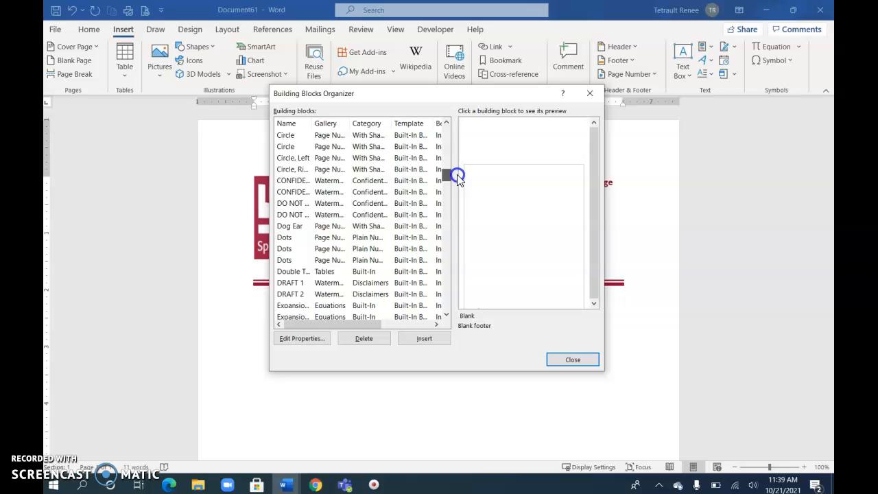
scroll(down, 3)
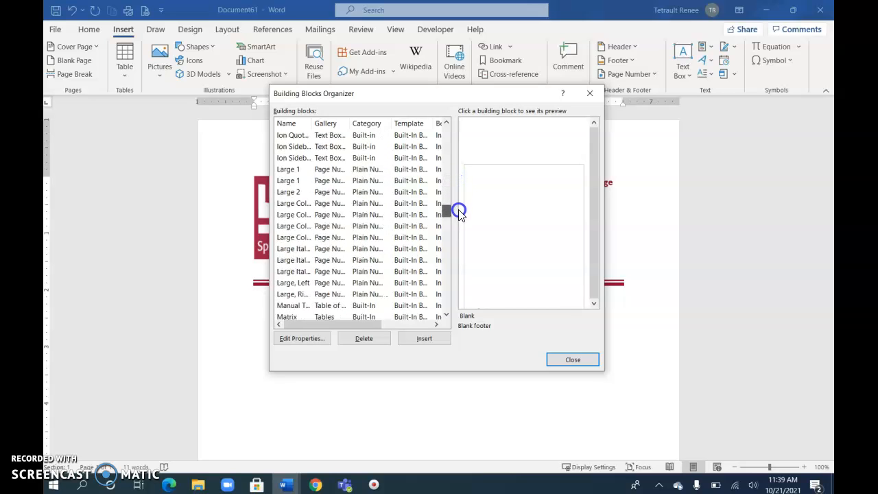
scroll(down, 3)
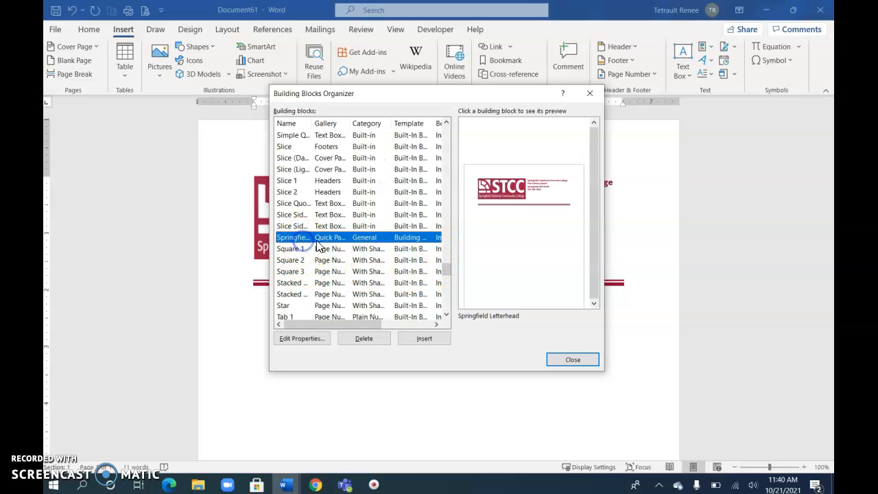
mouse_move(405, 262)
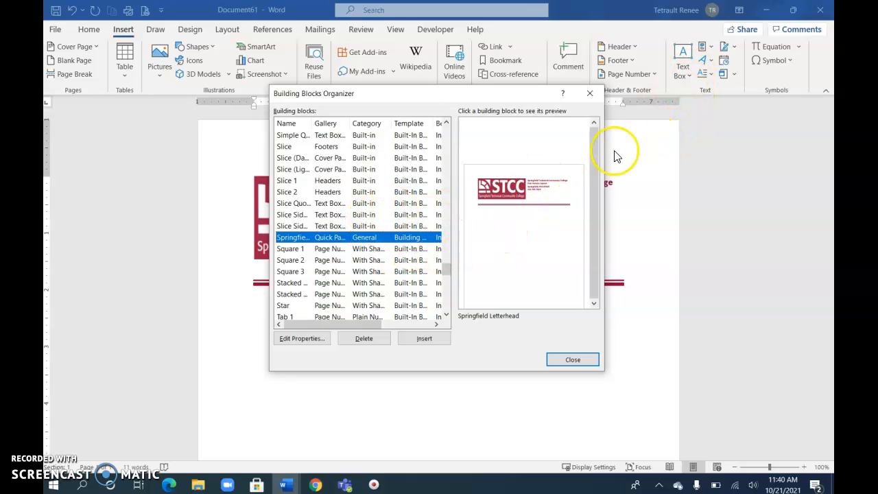
mouse_move(473, 41)
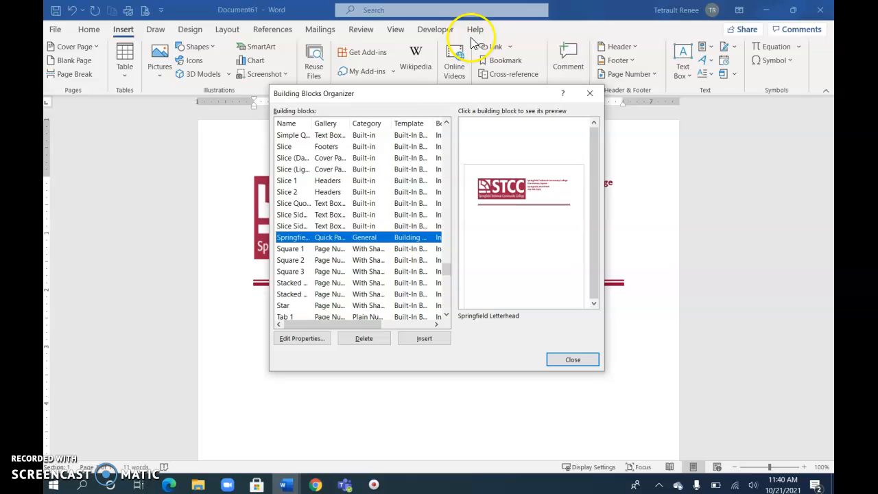
mouse_move(394, 144)
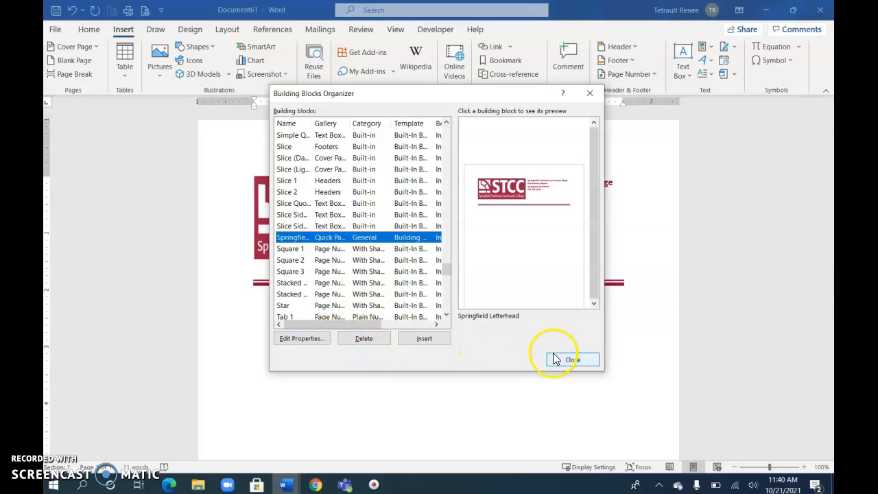
click(572, 359)
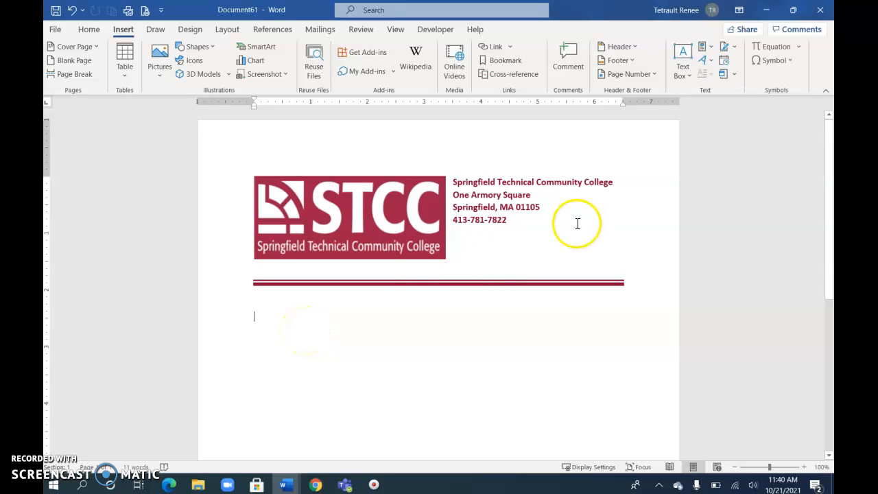
mouse_move(487, 160)
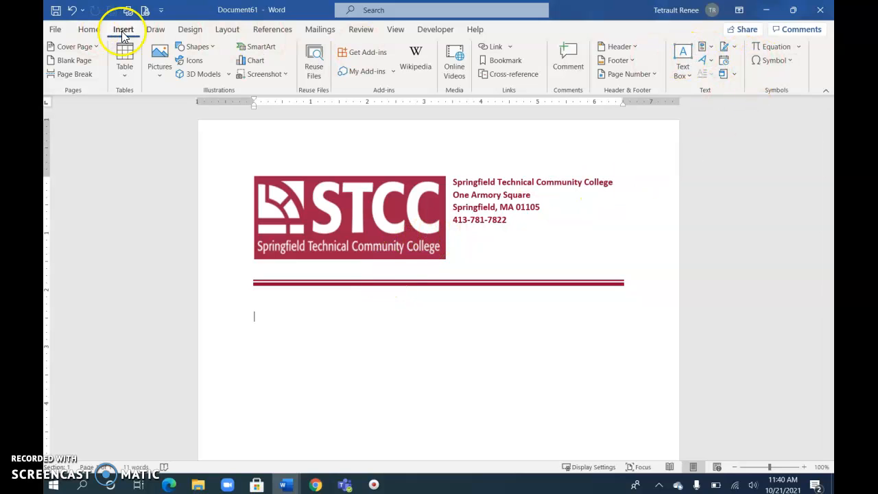
mouse_move(734, 74)
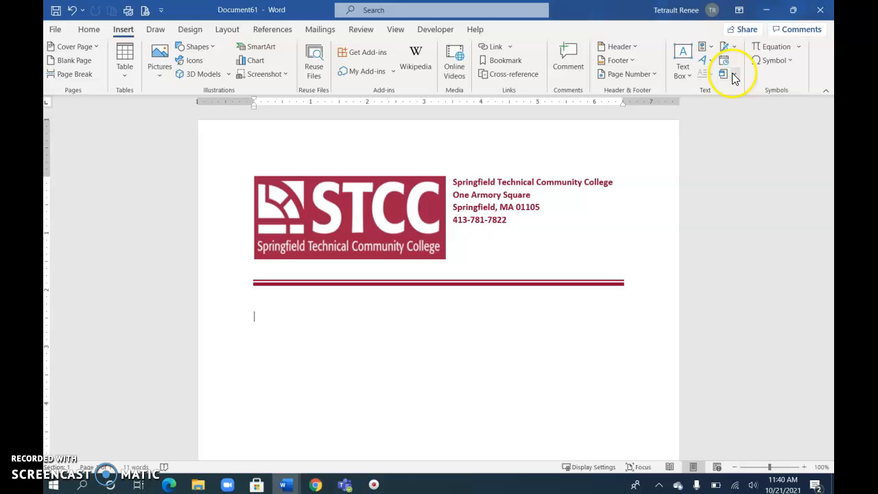
mouse_move(723, 74)
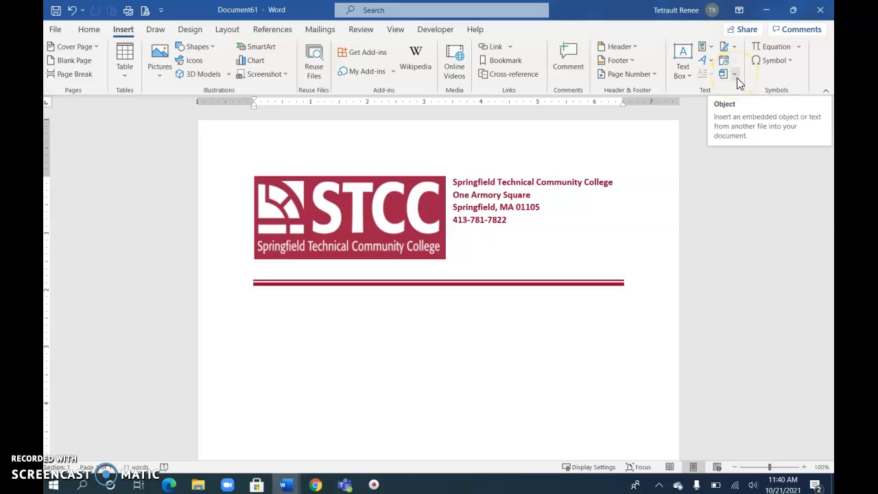
- Insert the text of 'Acceptance Letter Start File' below the letterhead
click(735, 74)
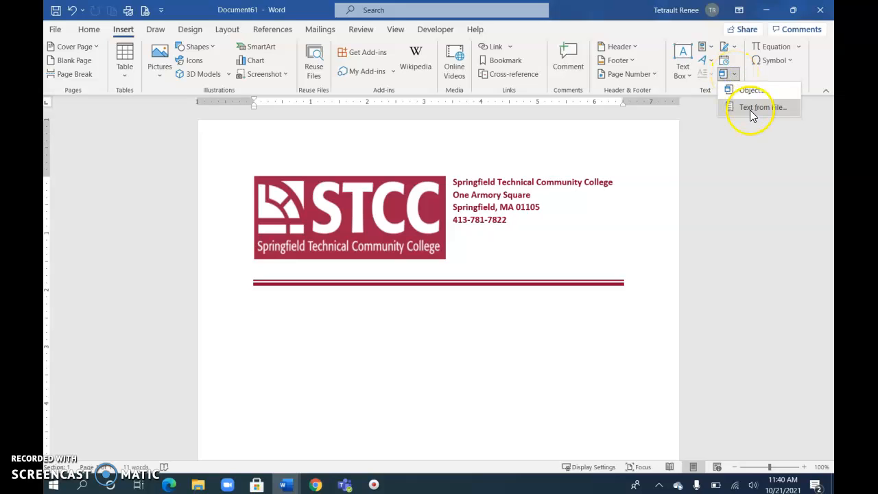
mouse_move(761, 107)
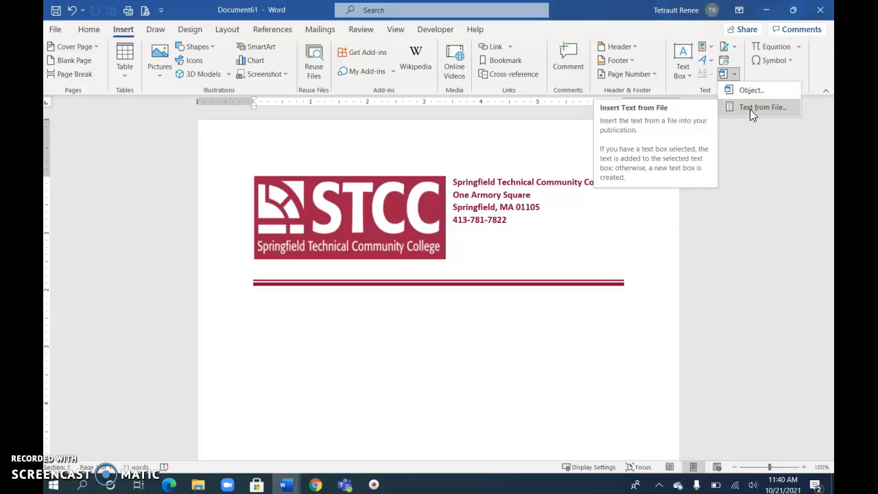
click(763, 107)
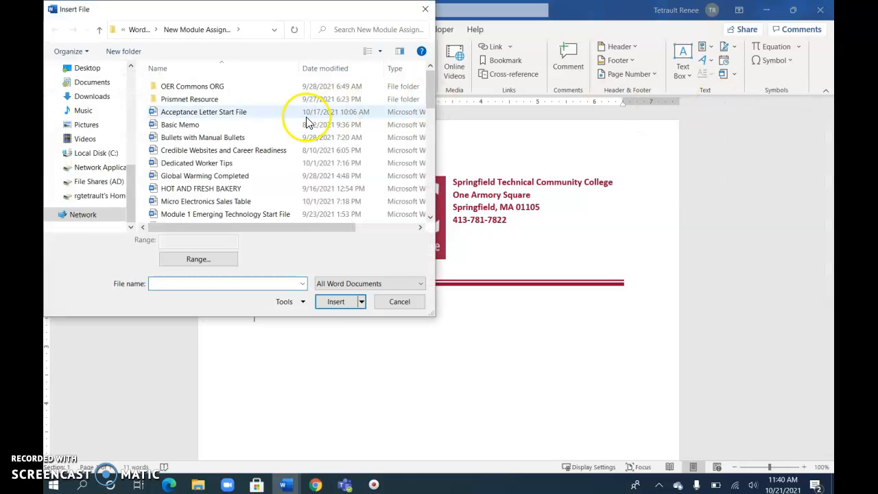
click(203, 111)
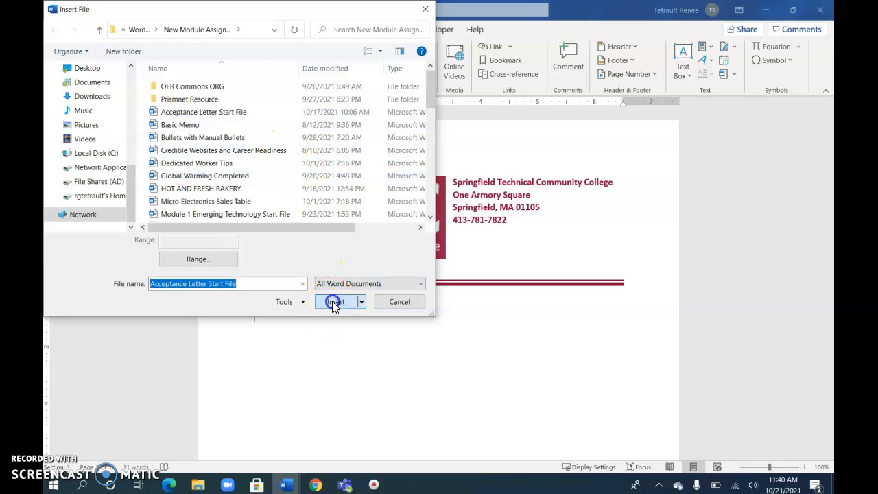
click(335, 302)
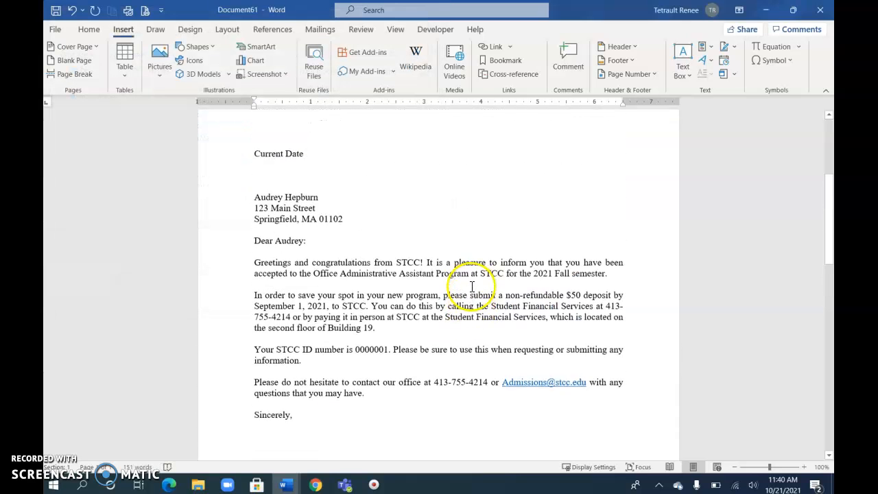
- Scroll through the inserted letter, from the Current Date placeholder to the signature block
scroll(down, 3)
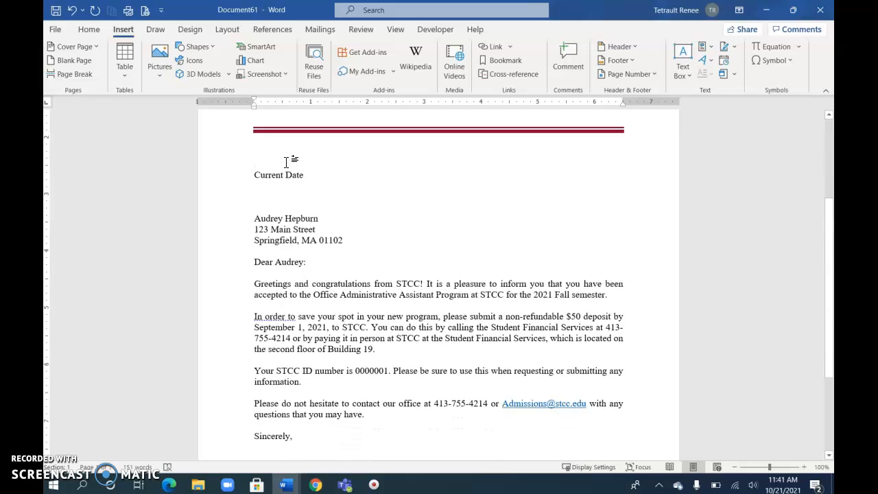
scroll(down, 3)
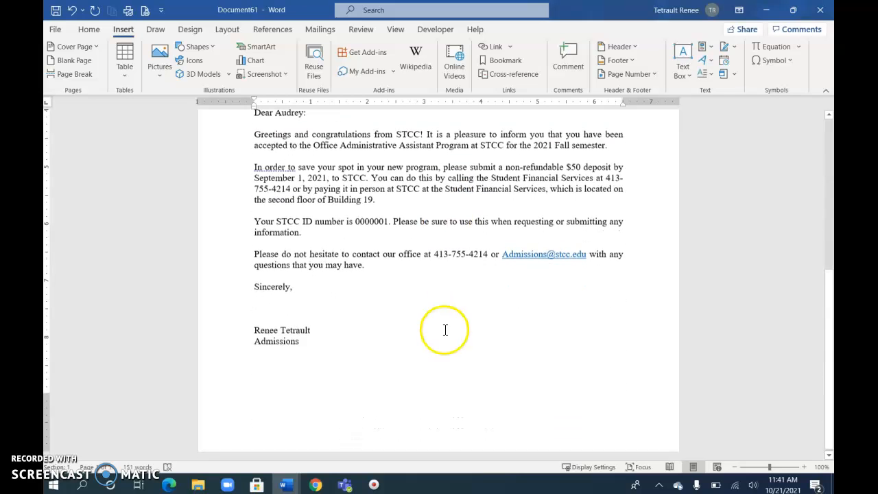
scroll(up, 3)
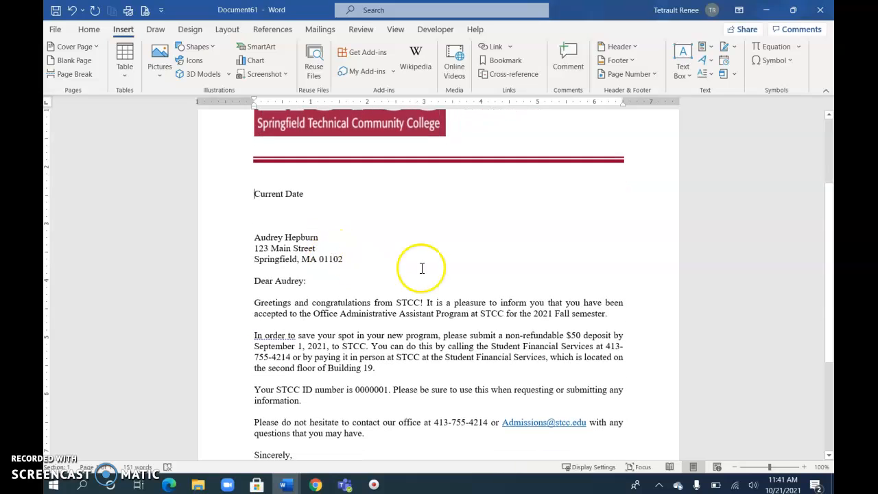
scroll(up, 3)
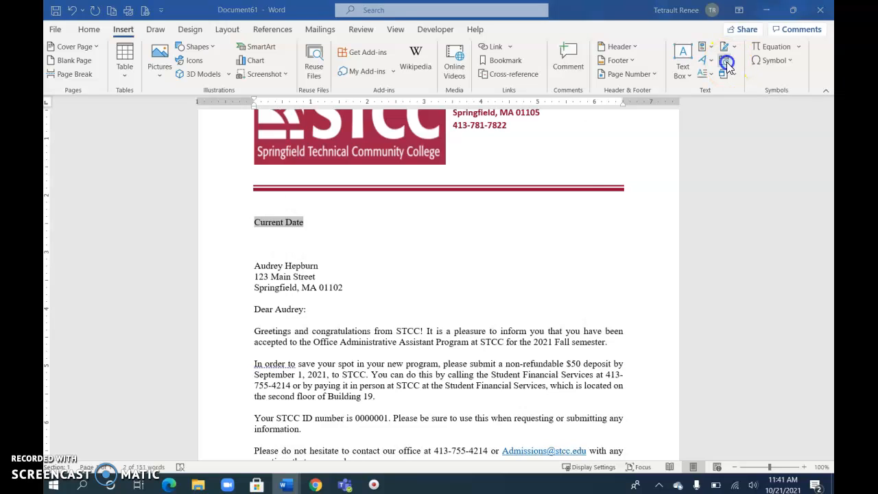
- Replace the Current Date placeholder with the date in 'October 21, 2021' format
click(726, 63)
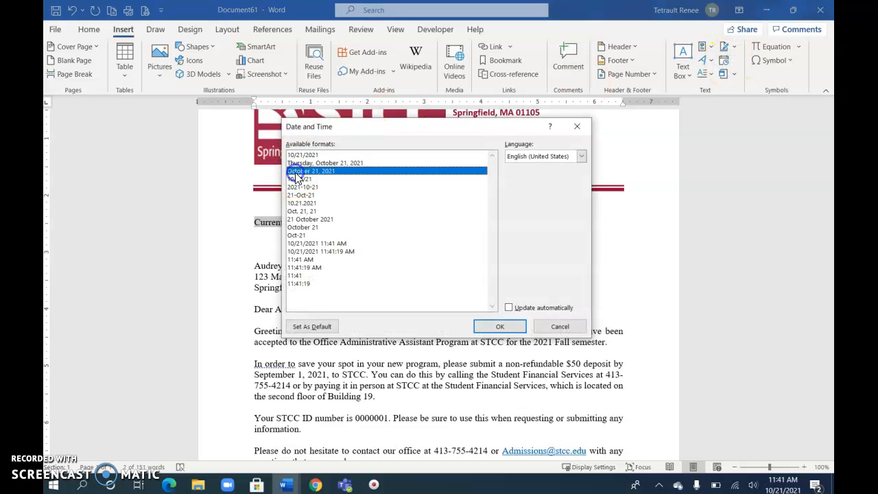
click(500, 326)
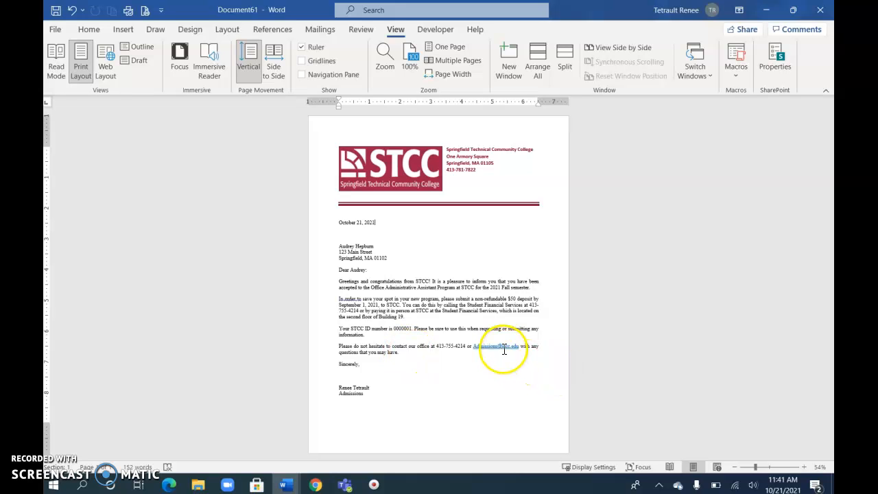
right_click(494, 346)
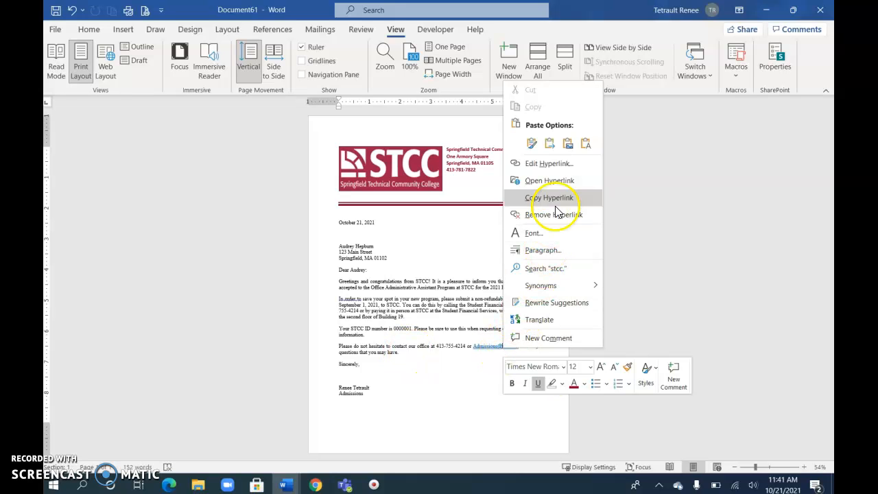